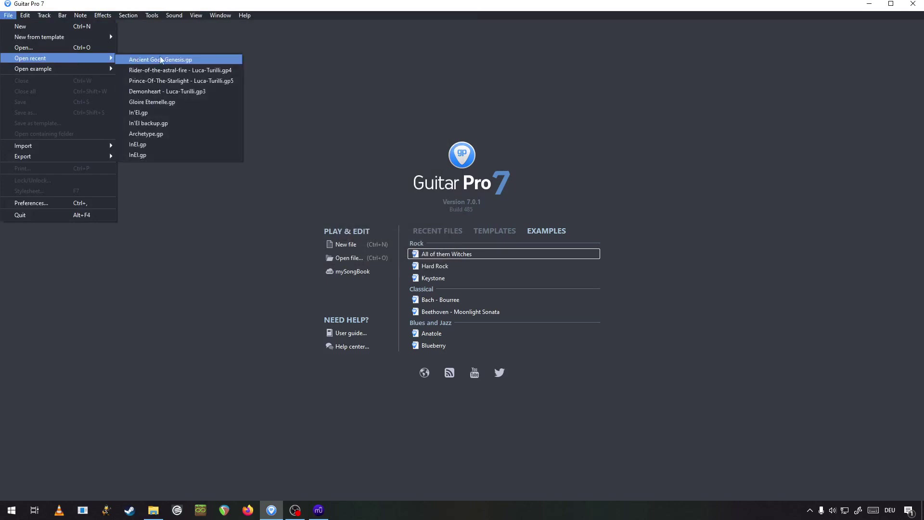
- Load Ancient Gods Genesis from recent files and display the lead Right track as tablature only
{"action": "left_click", "coordinate": [160, 60]}
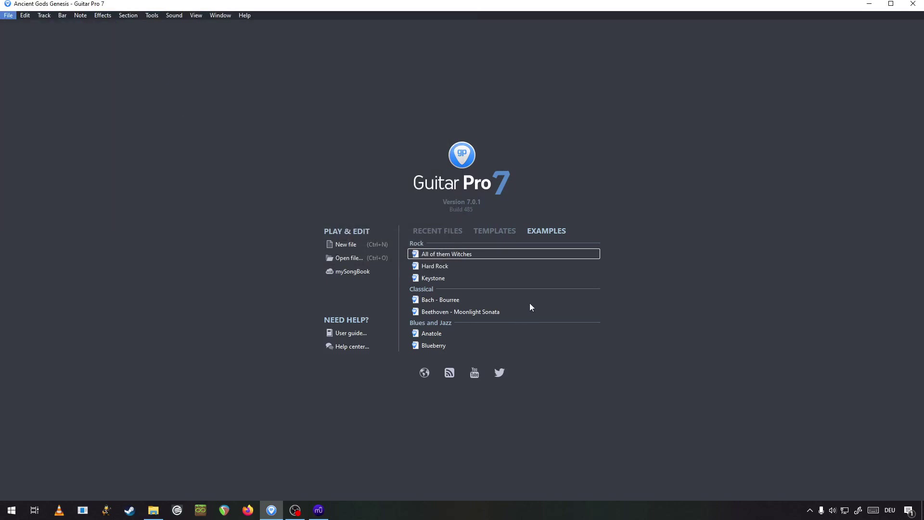
{"action": "double_click", "coordinate": [450, 253]}
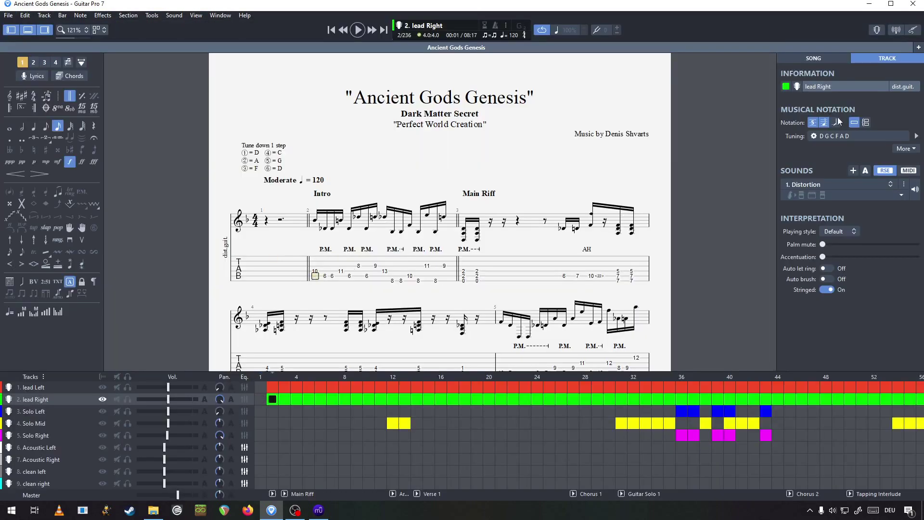
{"action": "left_click", "coordinate": [356, 30]}
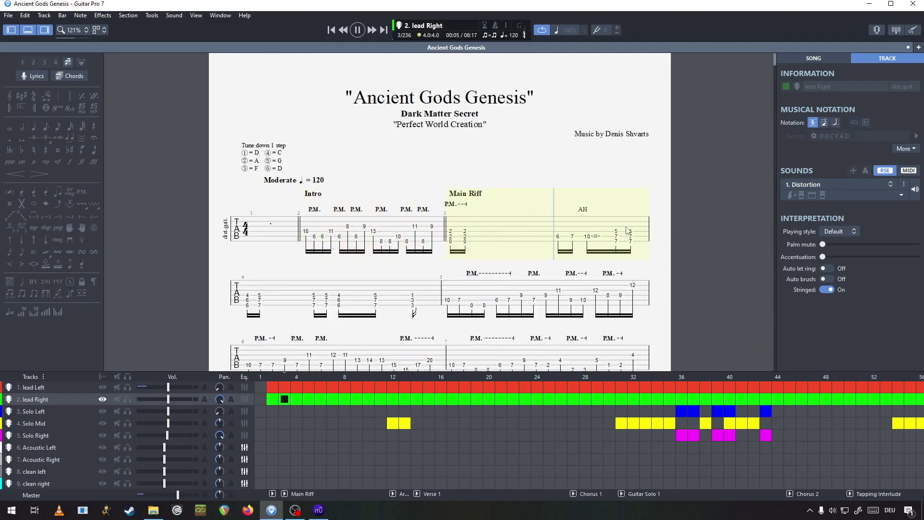
{"action": "left_click", "coordinate": [356, 30]}
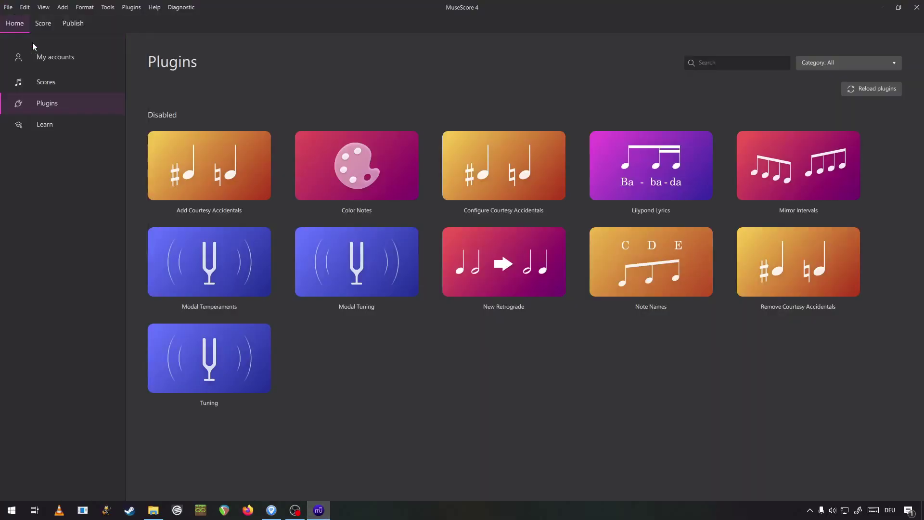
{"action": "mouse_move", "coordinate": [531, 300]}
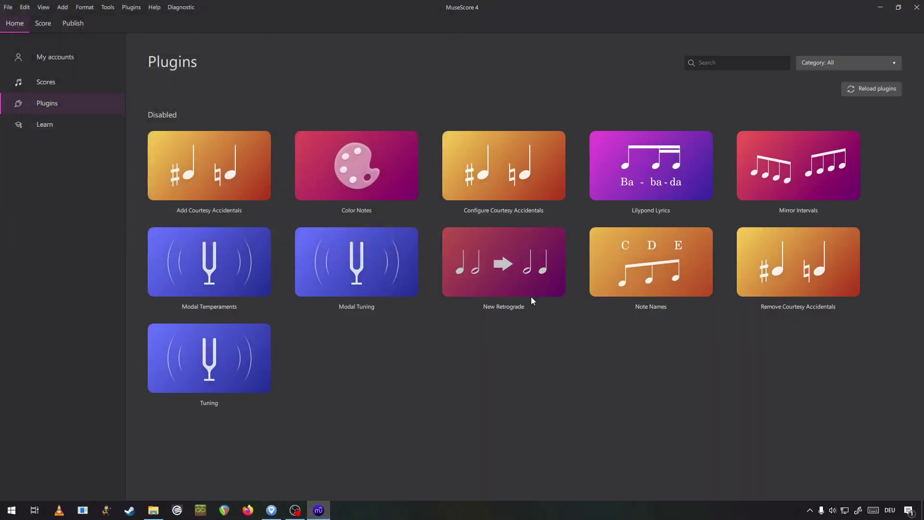
{"action": "mouse_move", "coordinate": [462, 329]}
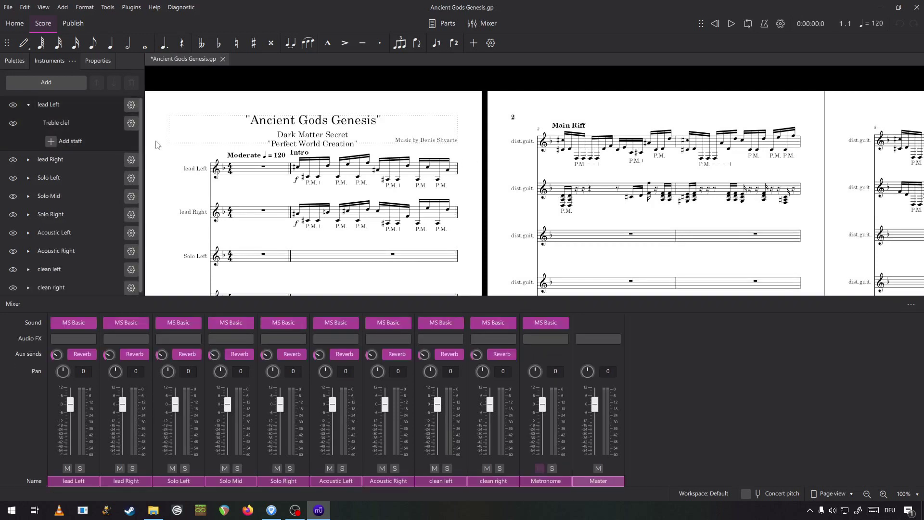
- Create a linked staff from the lead Left Treble clef staff's settings
{"action": "left_click", "coordinate": [132, 123]}
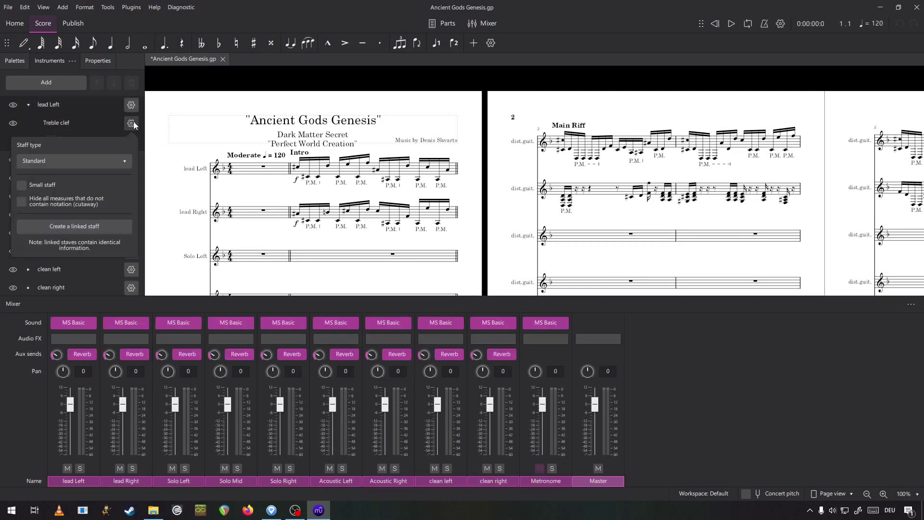
{"action": "mouse_move", "coordinate": [208, 188]}
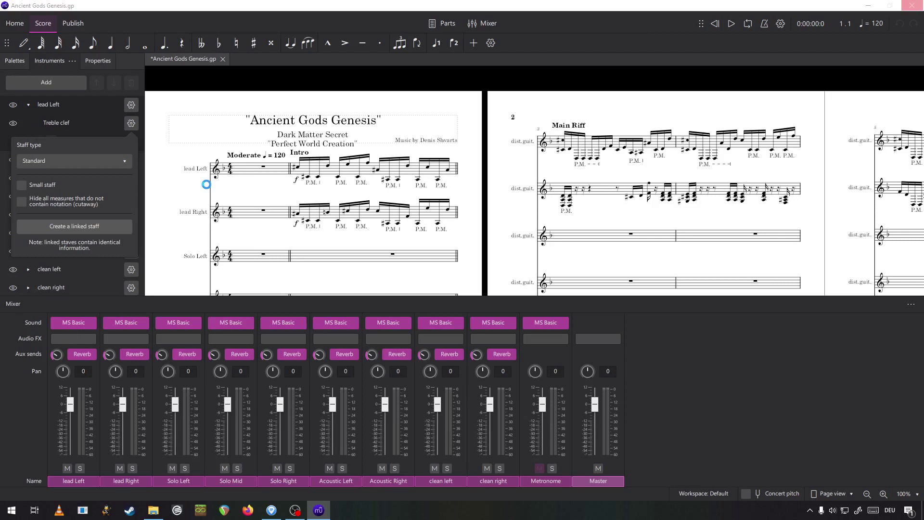
{"action": "left_click", "coordinate": [74, 226]}
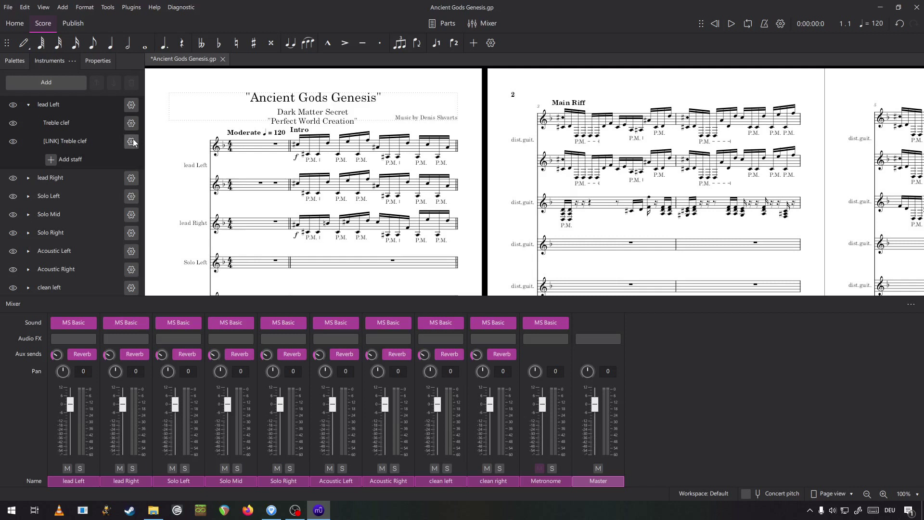
- Set the linked lead Left staff's type to Tab. 6-str. full
{"action": "left_click", "coordinate": [132, 142]}
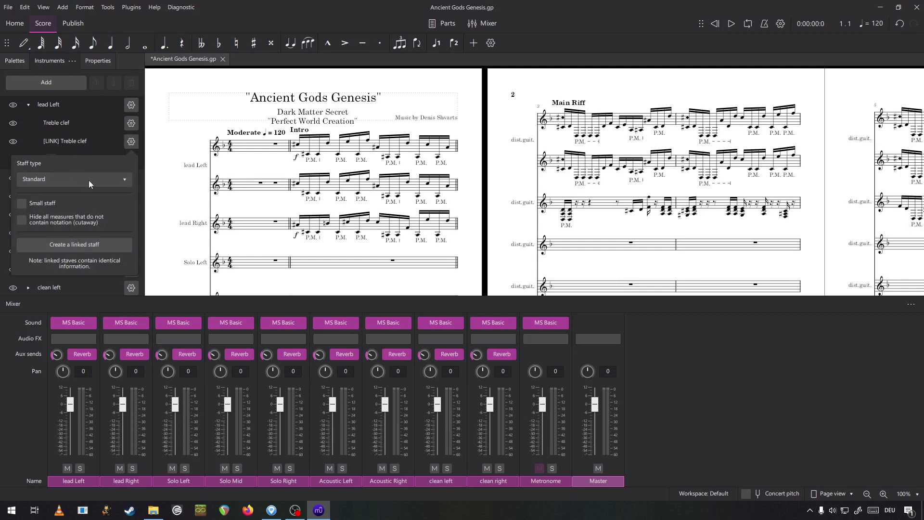
{"action": "left_click", "coordinate": [73, 179]}
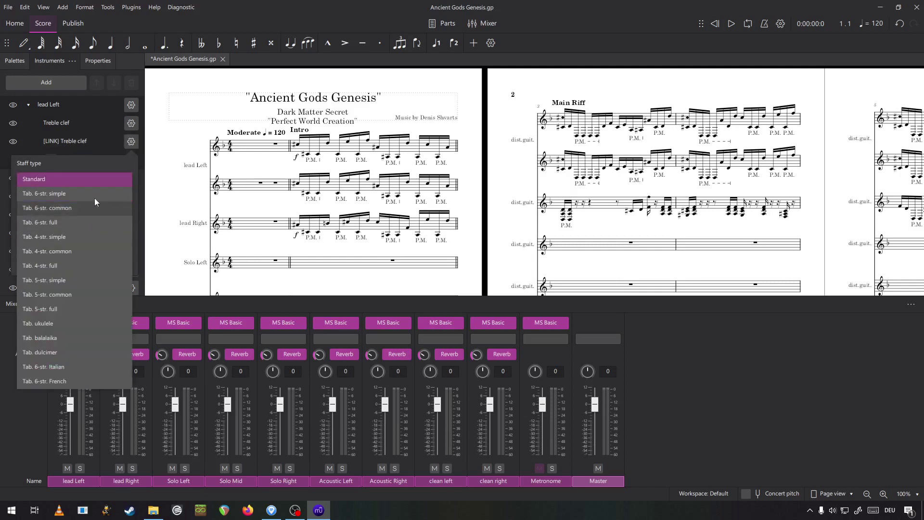
{"action": "mouse_move", "coordinate": [108, 188]}
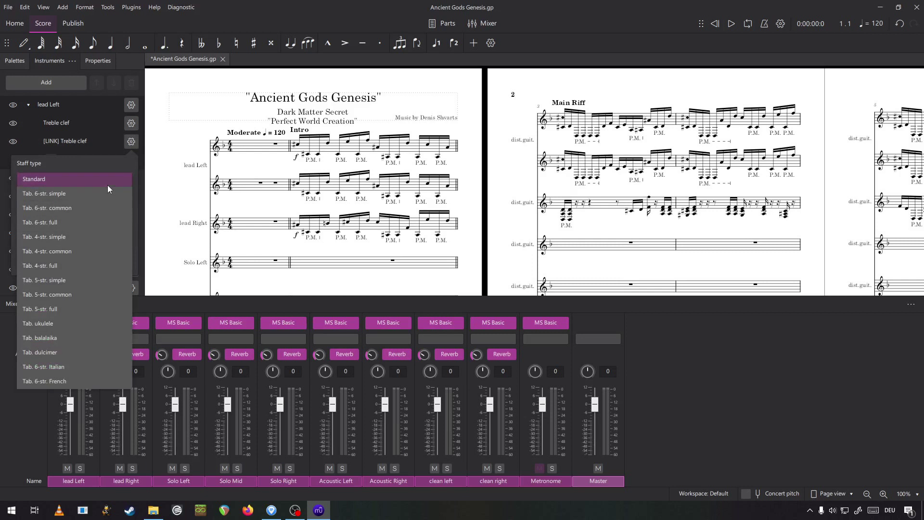
{"action": "mouse_move", "coordinate": [57, 223]}
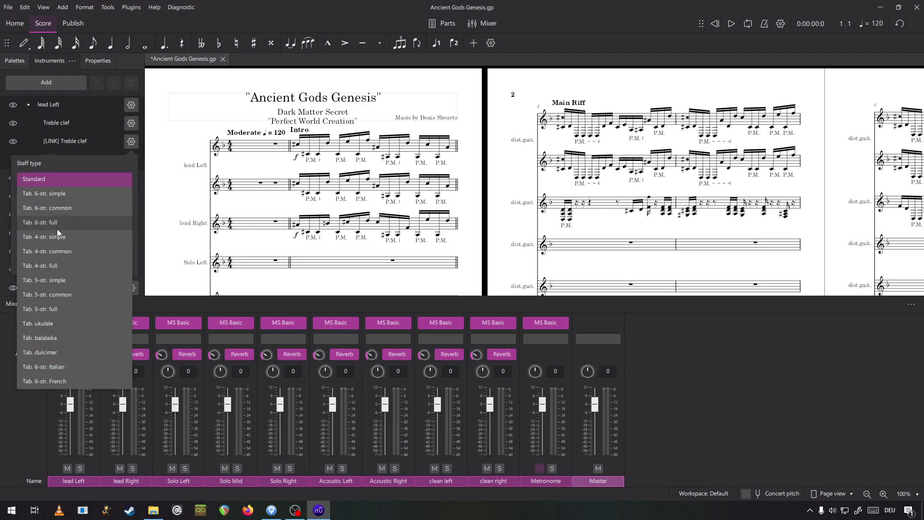
{"action": "left_click", "coordinate": [34, 179]}
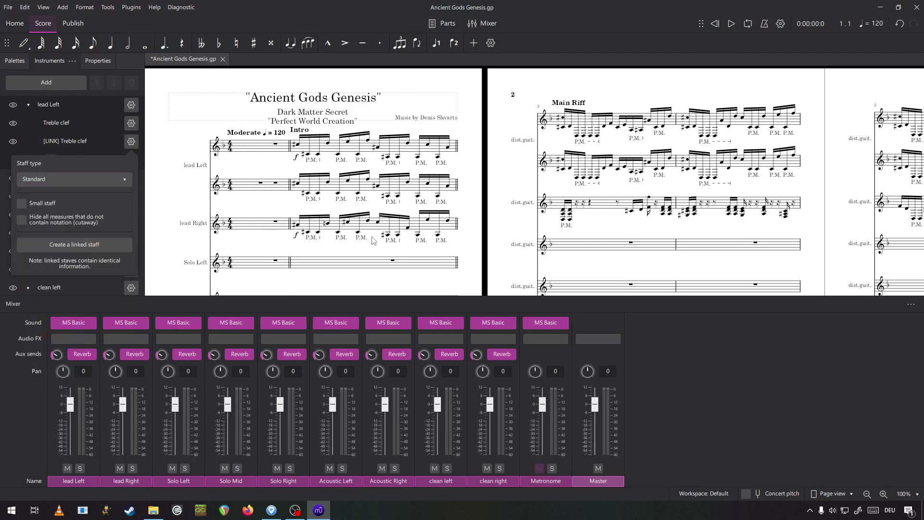
{"action": "left_click", "coordinate": [72, 179]}
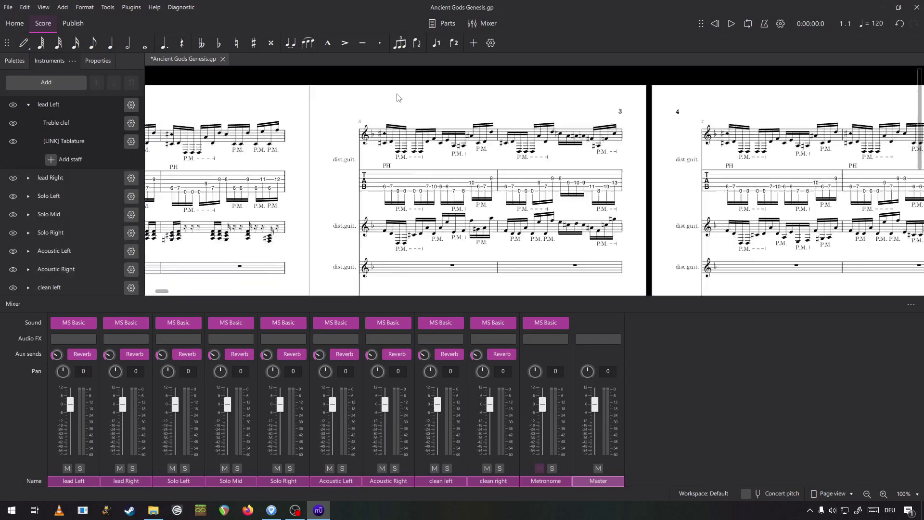
{"action": "scroll", "scroll_direction": "right", "scroll_amount": 3}
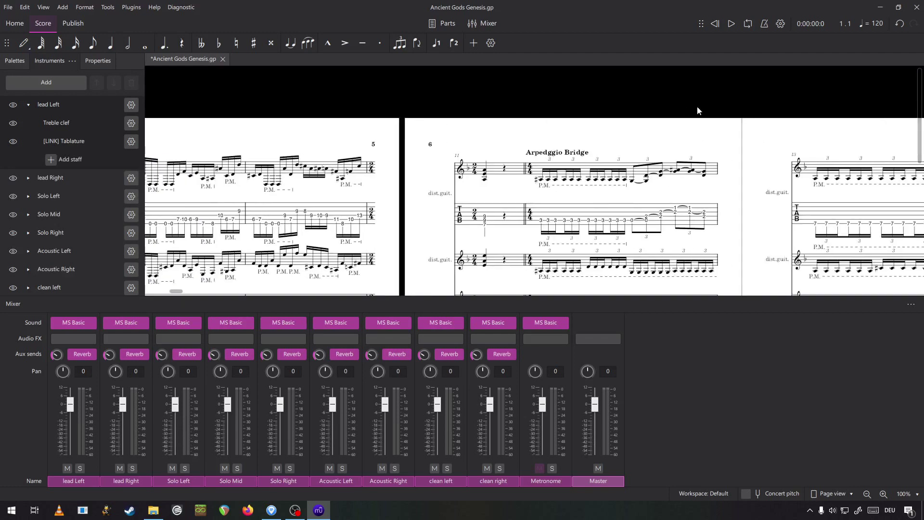